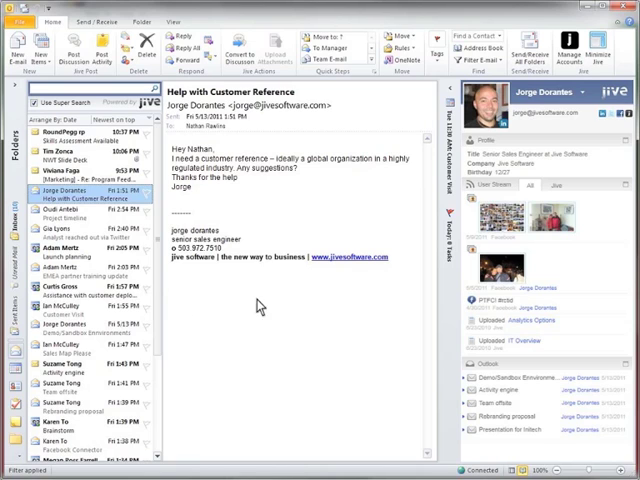
- Minimize the Jive sender panel beside the 'Help with Customer Reference' email
left_click(491, 143)
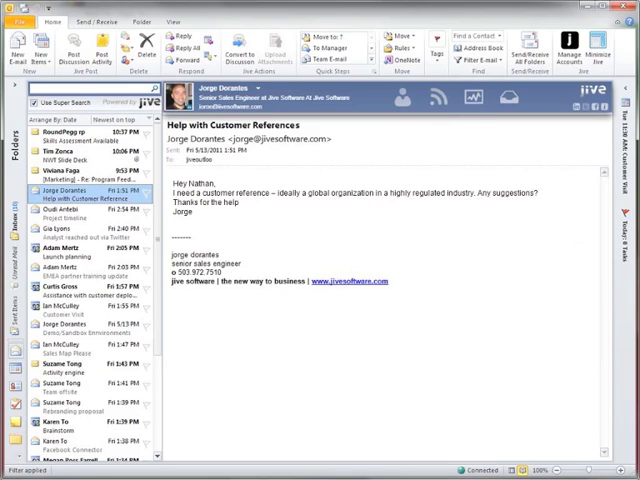
mouse_move(291, 194)
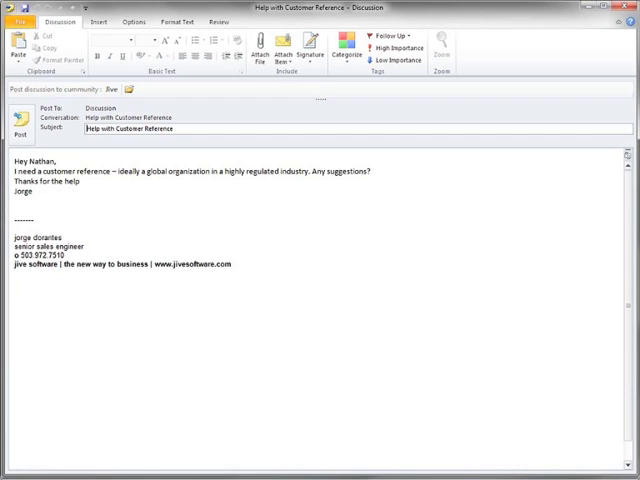
mouse_move(186, 107)
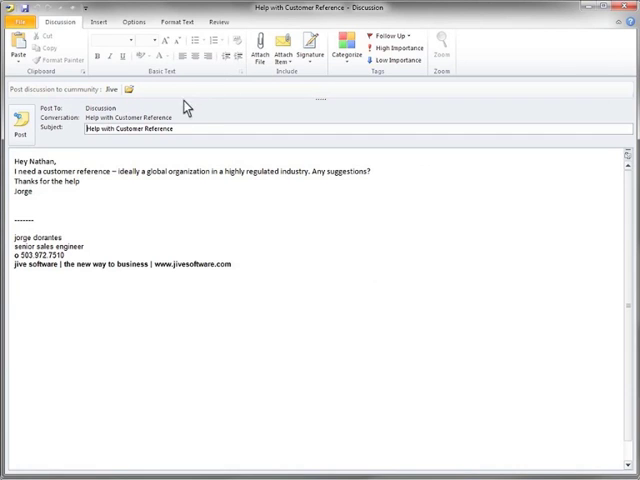
- Browse community places for posting the converted customer-reference discussion
left_click(128, 90)
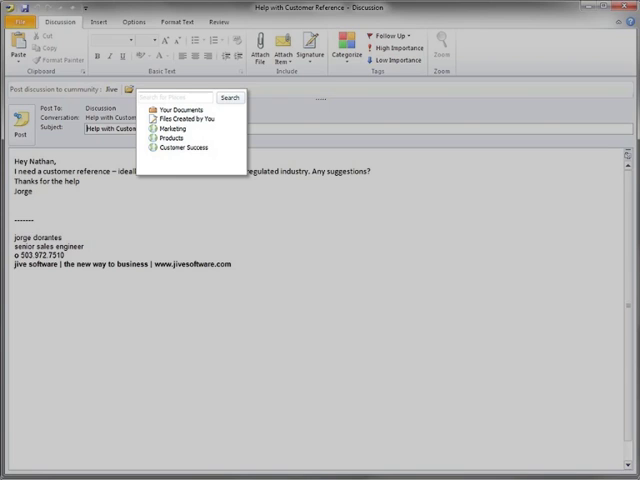
mouse_move(187, 147)
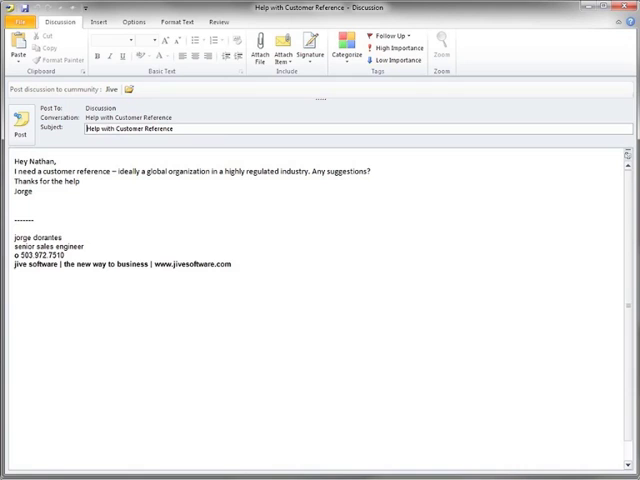
mouse_move(79, 162)
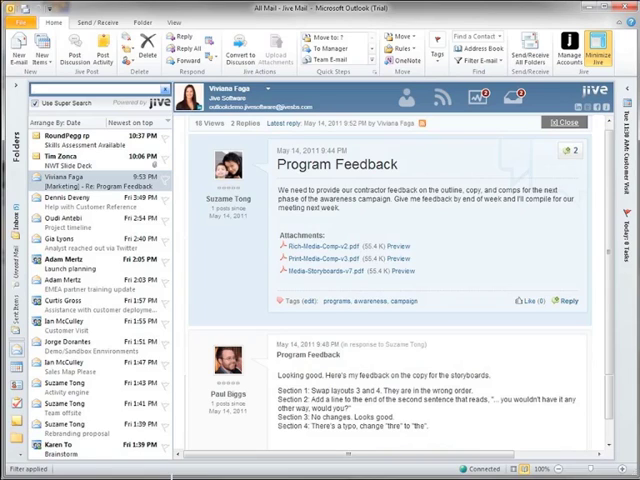
mouse_move(470, 208)
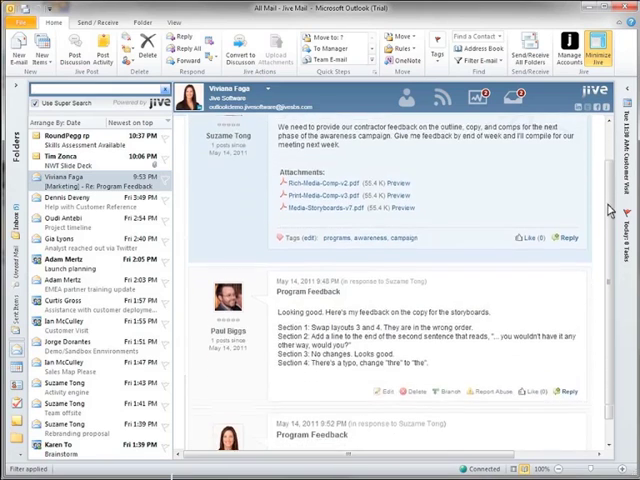
- Reply in Program Feedback: 'I'll be able to review on the plane later today.'
scroll("down", 3)
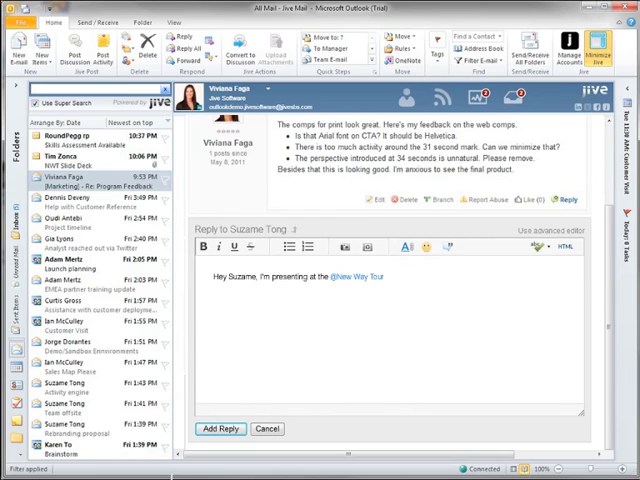
type("today, I'll be able to review on the plane later today.")
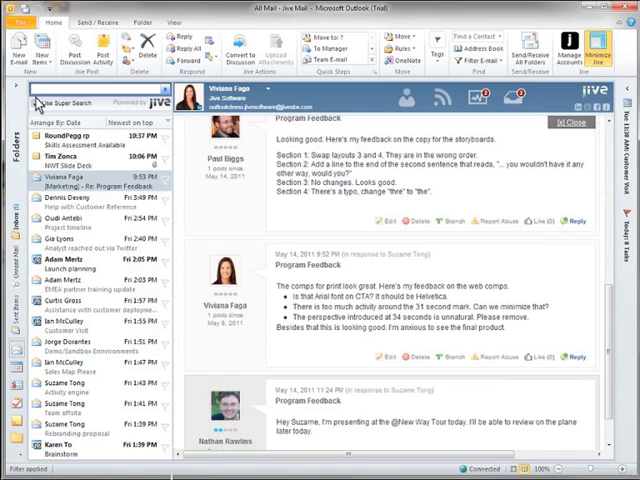
type("jive deck")
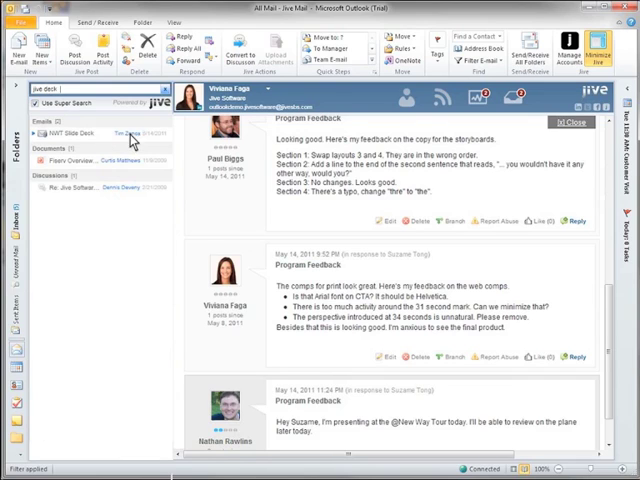
left_click(60, 128)
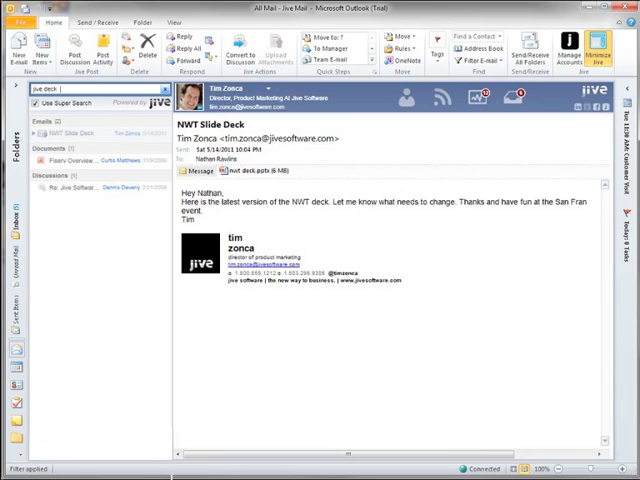
mouse_move(213, 208)
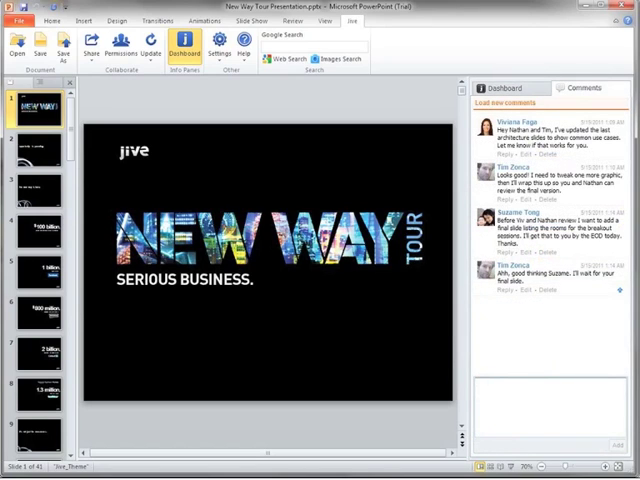
mouse_move(169, 190)
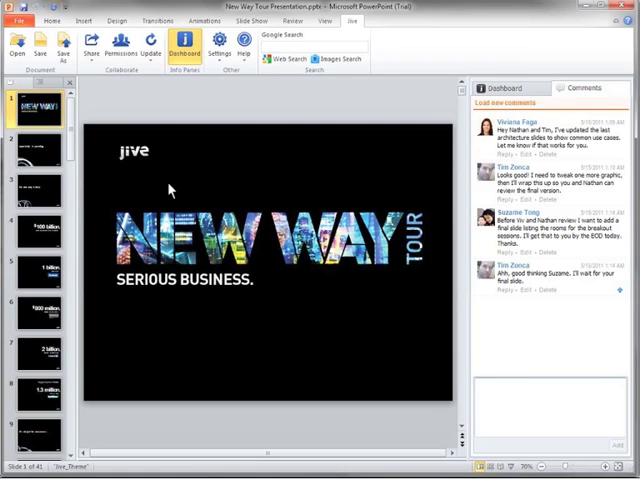
- Insert a new slide after the first slide of the New Way Tour deck
right_click(30, 135)
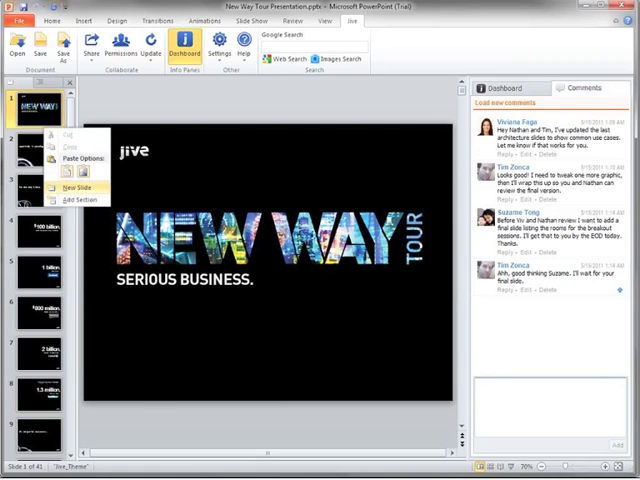
left_click(77, 187)
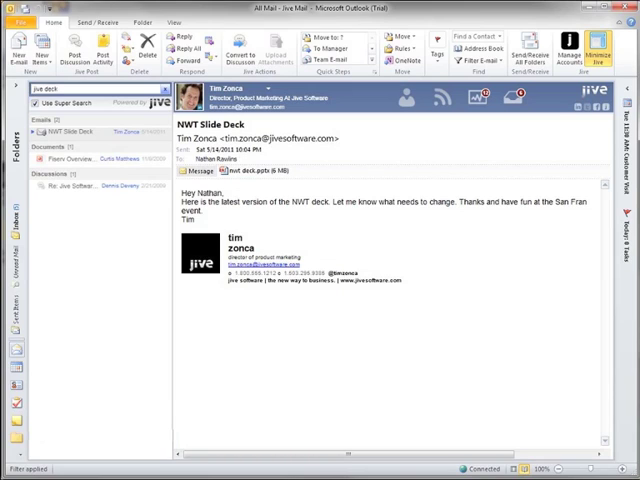
mouse_move(351, 315)
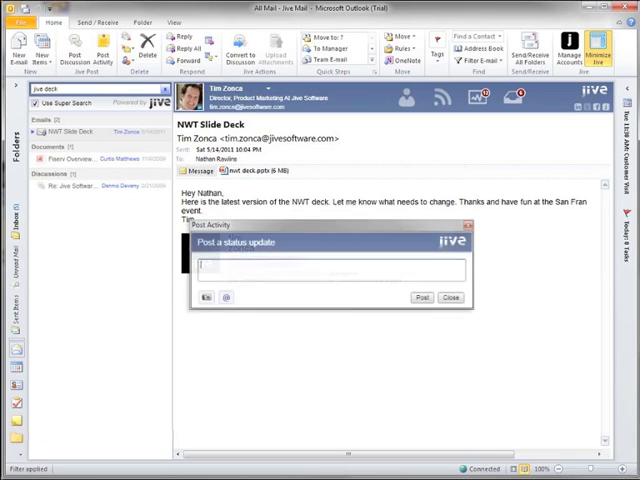
type("I'm presenting at the @New Way Tour - San Francisco with @Tony Zingale.")
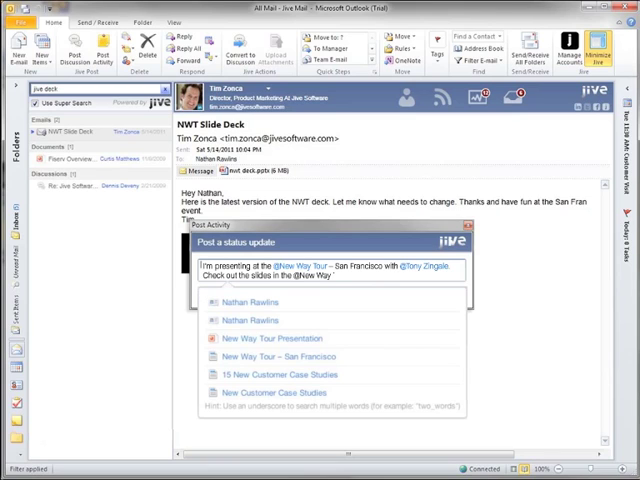
left_click(280, 338)
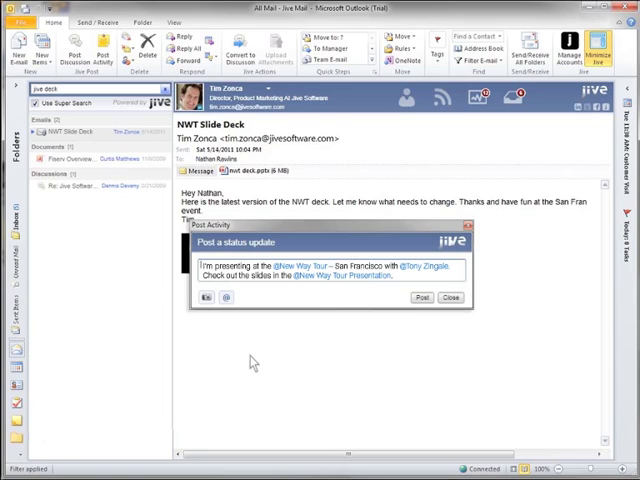